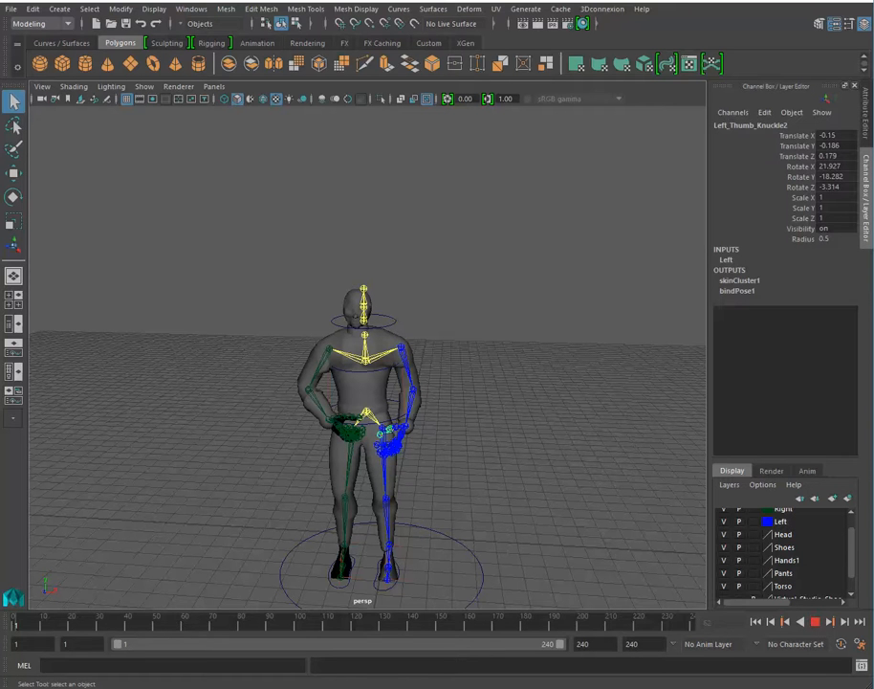
Select the entire character rig via the master control under its feet
left_click(402, 425)
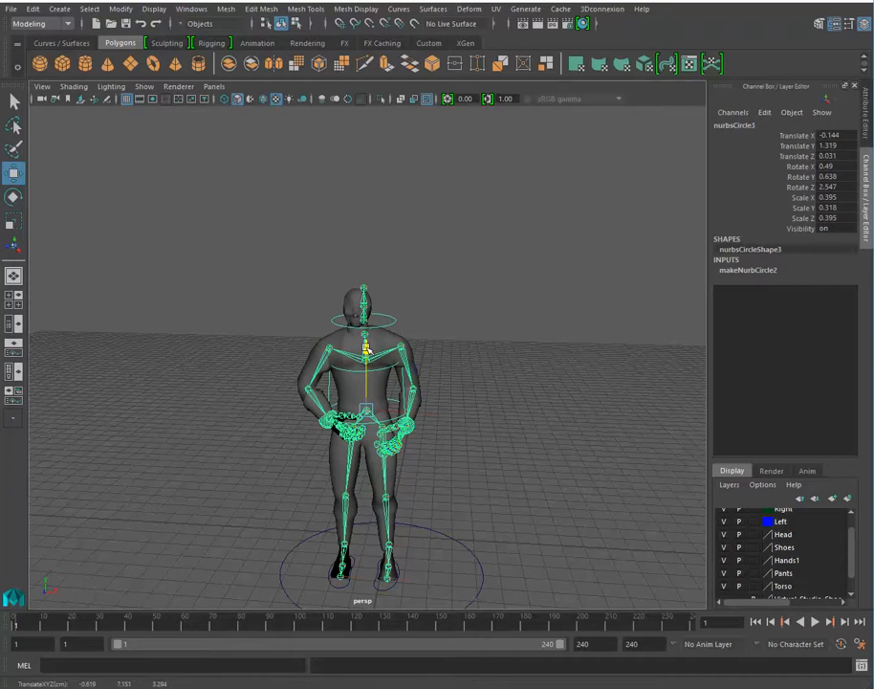
Select only the character's foot IK control to show its channel values
left_click(361, 430)
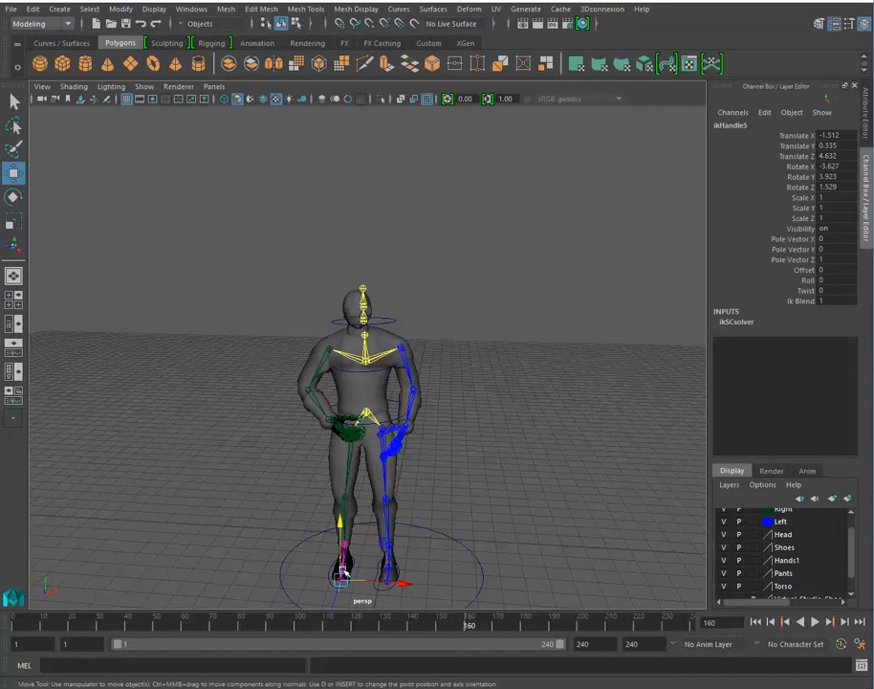
Keyframe the foot control's channels and move the time slider to a later frame
left_click(14, 197)
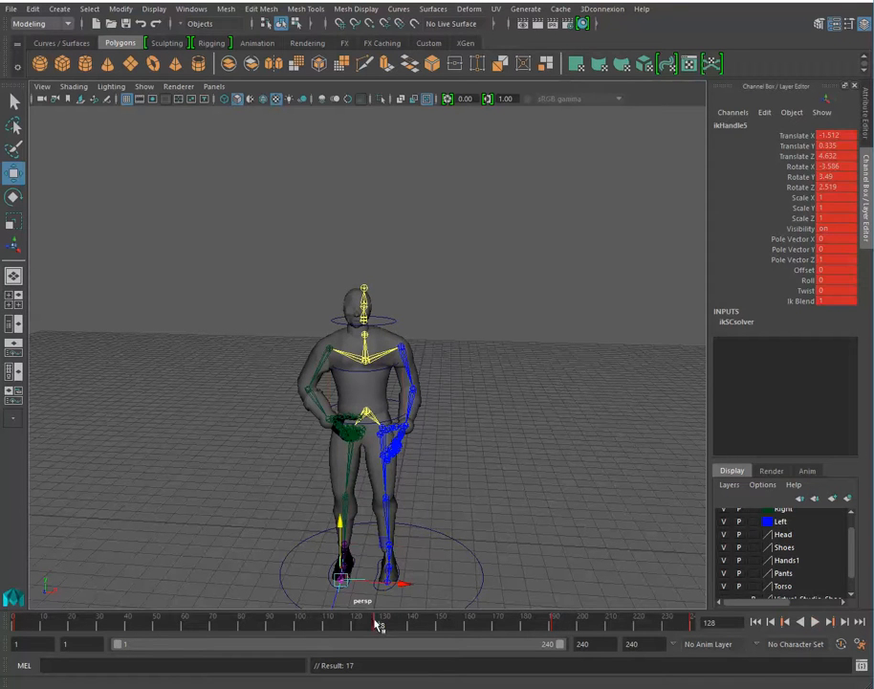
left_click_drag(379, 623, 191, 624)
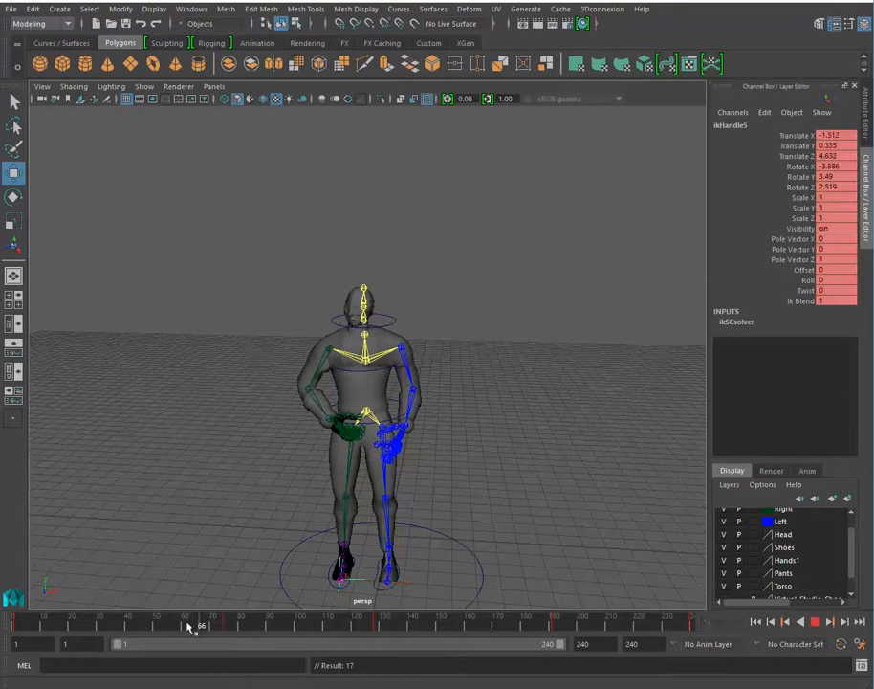